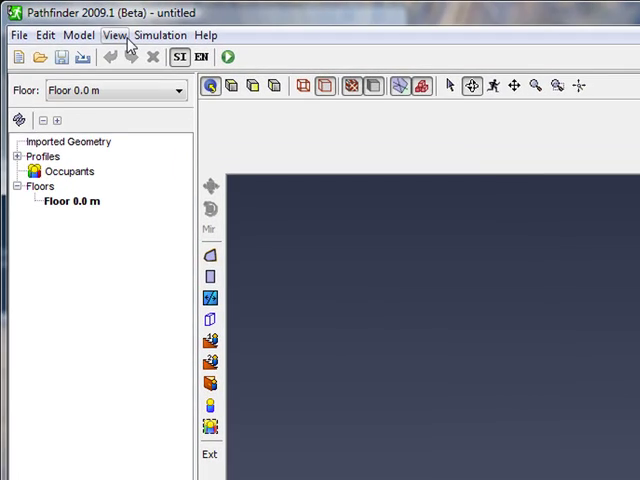
Set the snap grid spacing via View > Edit Snap Grid and confirm it.
{"action": "left_click", "coordinate": [120, 36]}
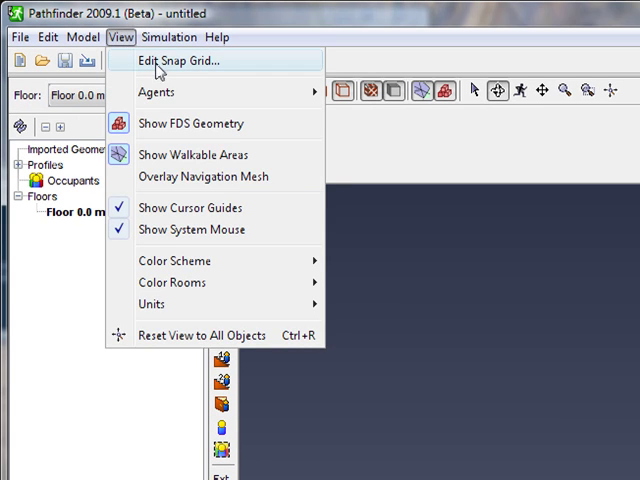
{"action": "left_click", "coordinate": [176, 60]}
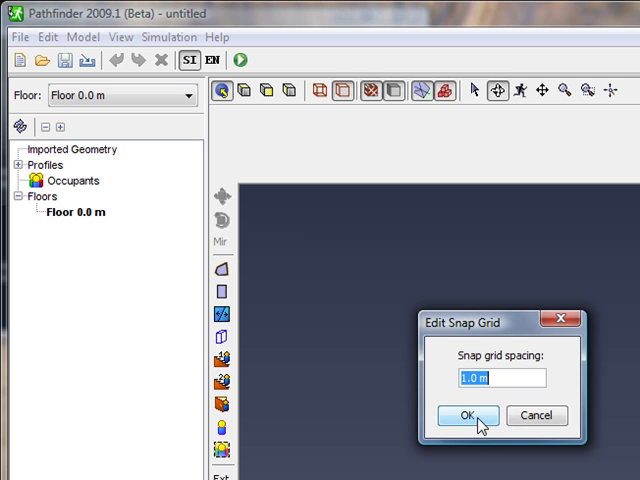
{"action": "left_click", "coordinate": [464, 416]}
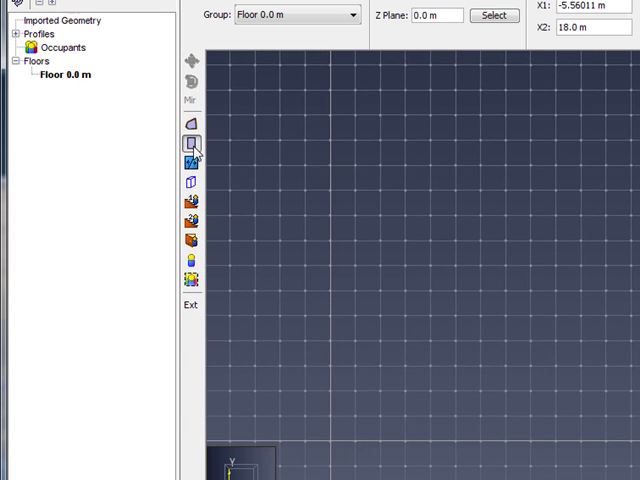
Draw a rectangular cabin and copy it 5 times offset 3 m in X into a row of six.
{"action": "left_click", "coordinate": [332, 442]}
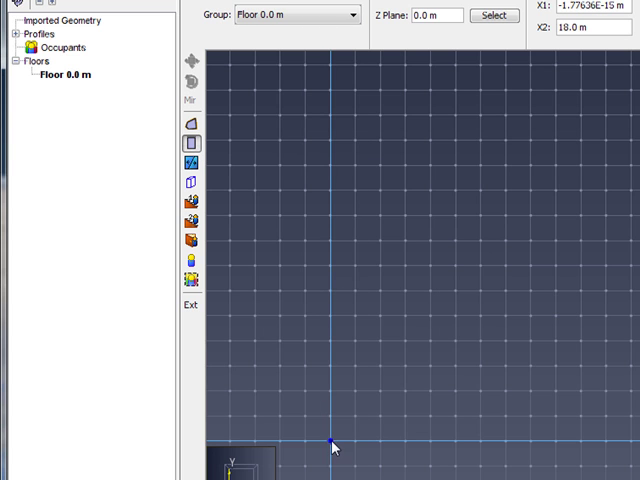
{"action": "left_click_drag", "start_coordinate": [332, 444], "coordinate": [404, 356]}
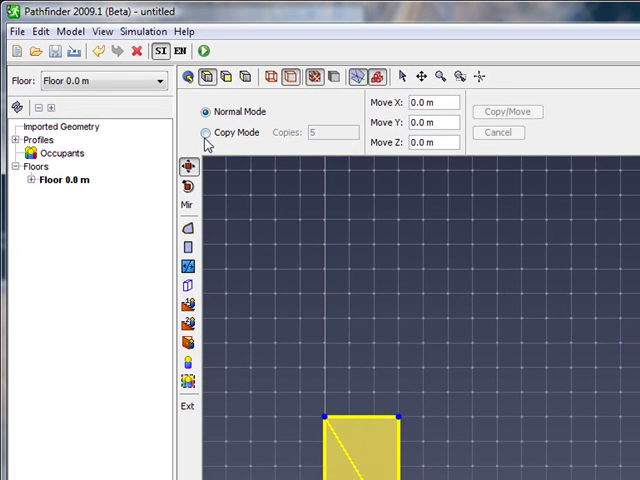
{"action": "left_click", "coordinate": [204, 132]}
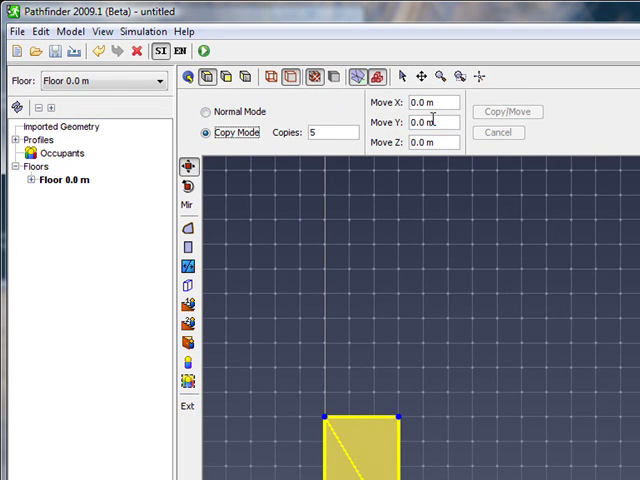
{"action": "type", "text": "3"}
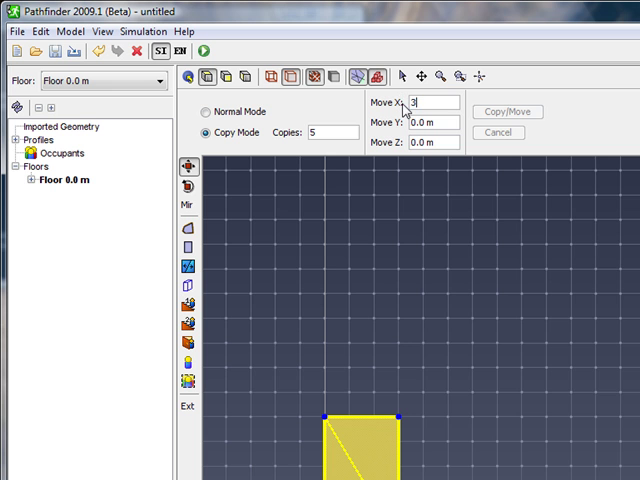
{"action": "left_click", "coordinate": [506, 112]}
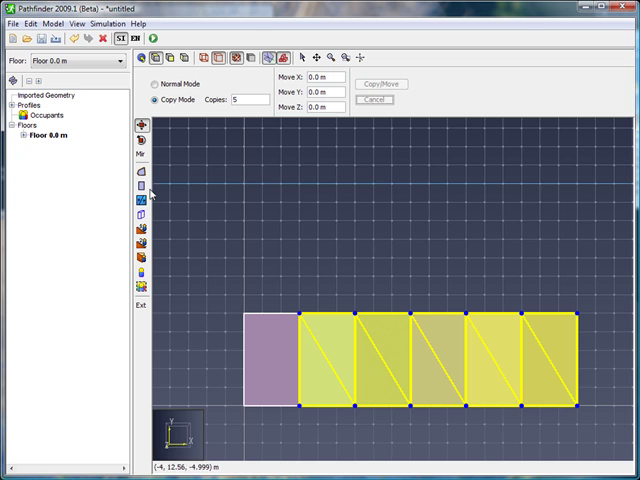
Create the hallway room along the cabin row from typed coordinates (1, 5.9).
{"action": "left_click", "coordinate": [140, 188]}
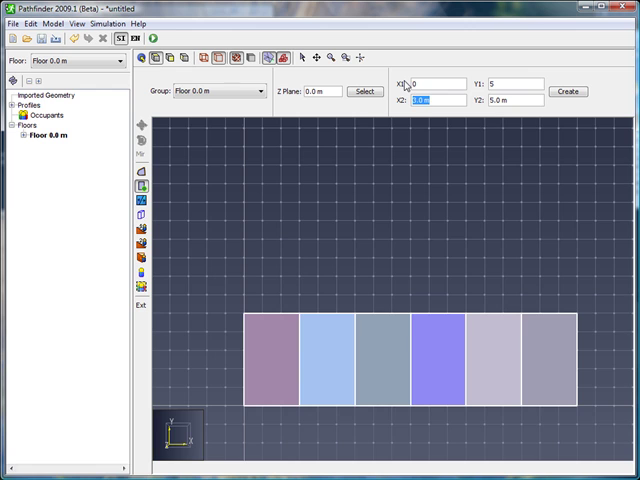
{"action": "type", "text": "18"}
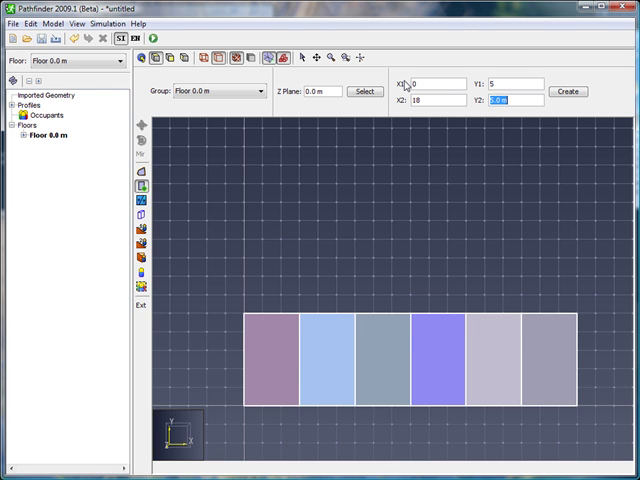
{"action": "type", "text": "5.9"}
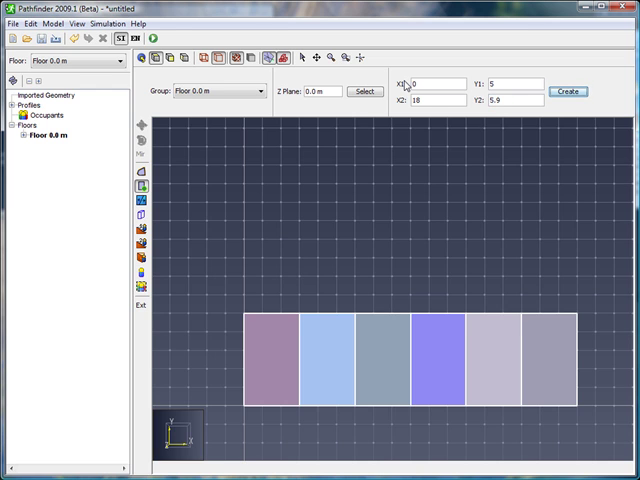
{"action": "left_click", "coordinate": [568, 92]}
{"action": "type", "text": "6"}
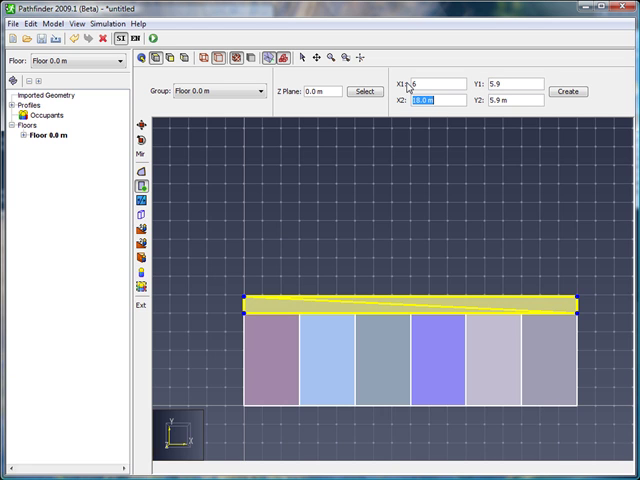
Create the narrow branch room rising from the hallway's middle (7., 10.9).
{"action": "type", "text": "7.2"}
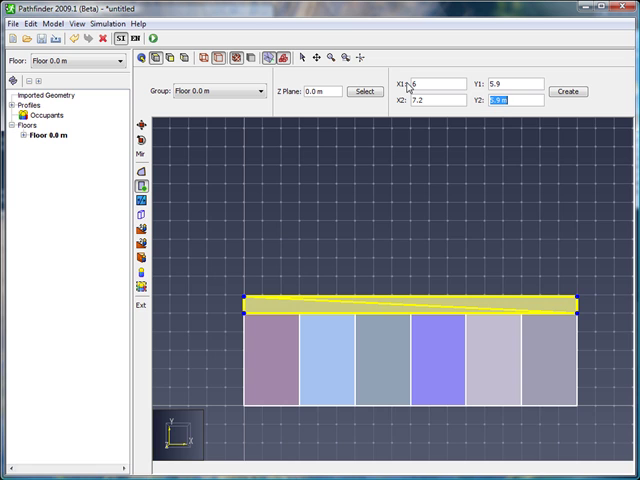
{"action": "type", "text": "10.9"}
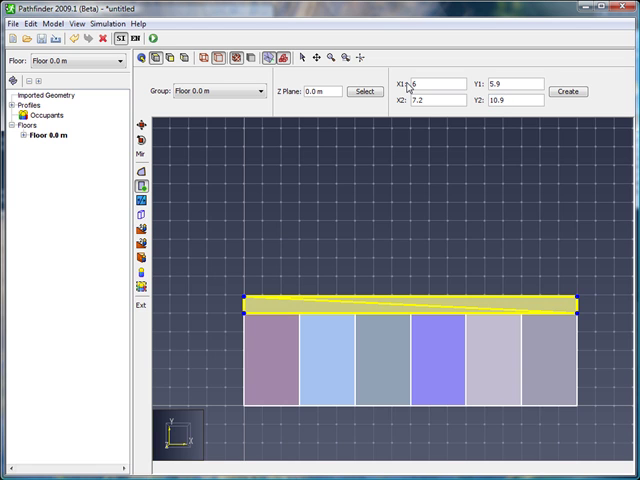
{"action": "left_click", "coordinate": [568, 92]}
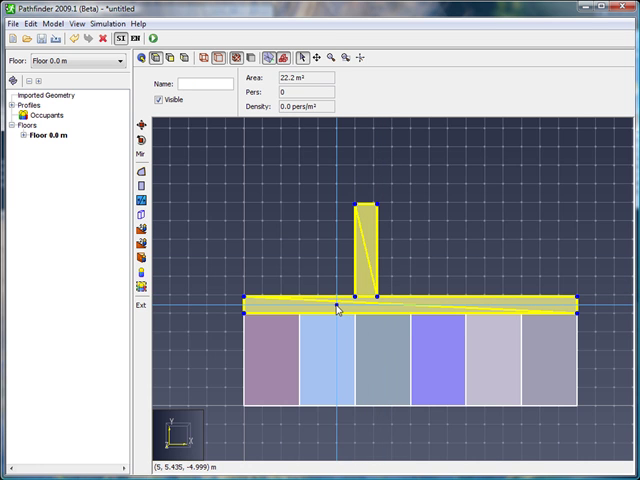
Merge the two selected hallway pieces into one T-shaped hallway room.
{"action": "right_click", "coordinate": [336, 308]}
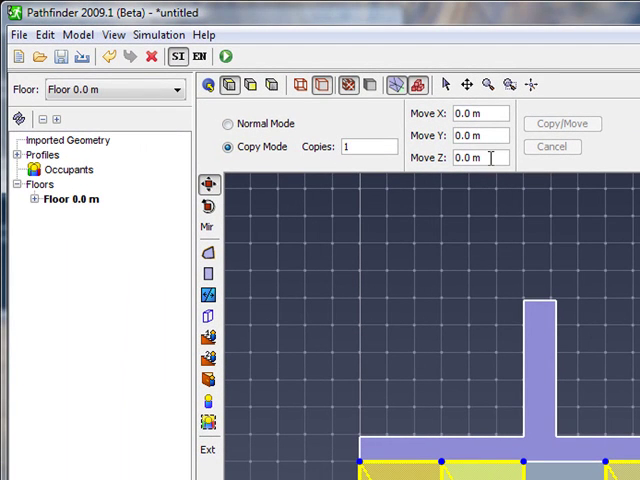
Copy the cabin row once, shifted 5.9 m in Y to the far side of the hallway.
{"action": "left_click", "coordinate": [478, 136]}
{"action": "type", "text": "5.9"}
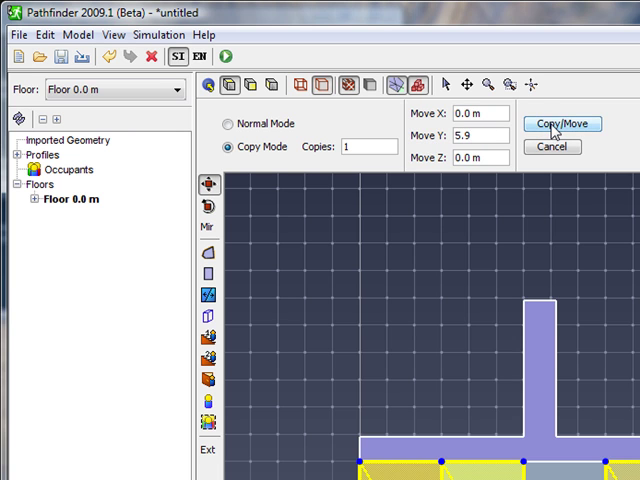
{"action": "left_click", "coordinate": [562, 124]}
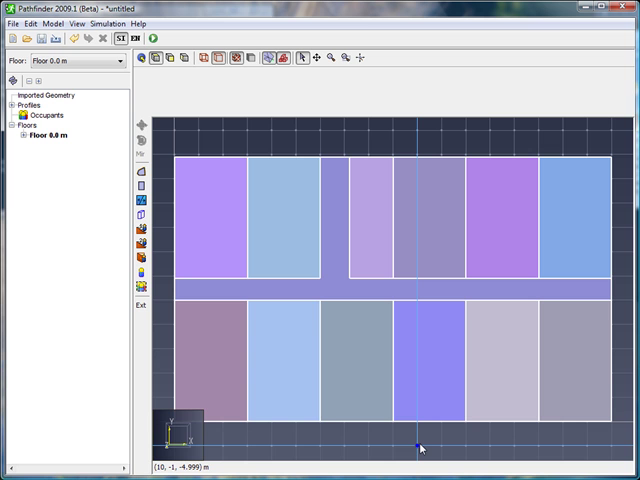
{"action": "mouse_move", "coordinate": [262, 252]}
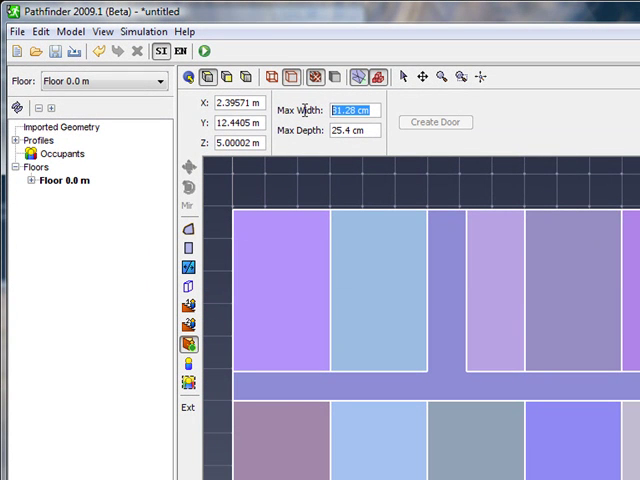
Set the maximum door width to 90 cm and draw a door between a cabin and the hallway.
{"action": "type", "text": "90 cm"}
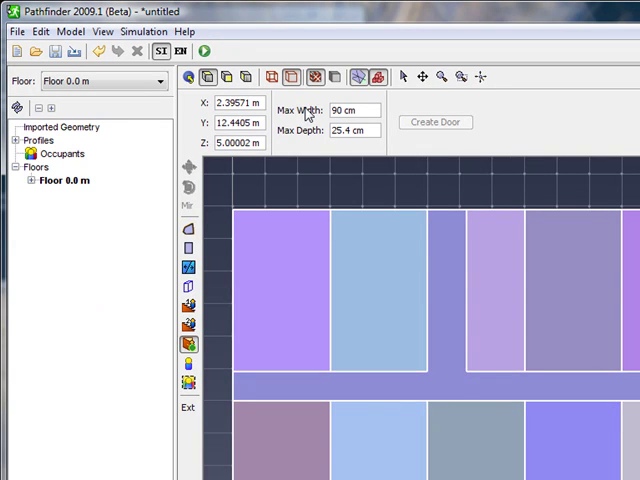
{"action": "left_click", "coordinate": [298, 404]}
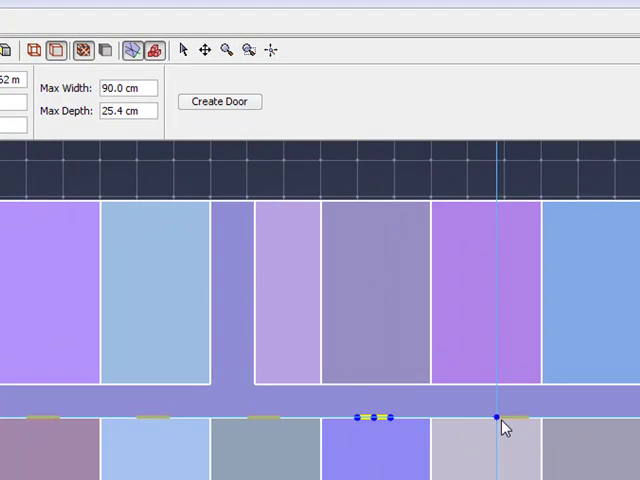
{"action": "left_click_drag", "start_coordinate": [496, 416], "coordinate": [590, 416]}
{"action": "type", "text": "Main Exit"}
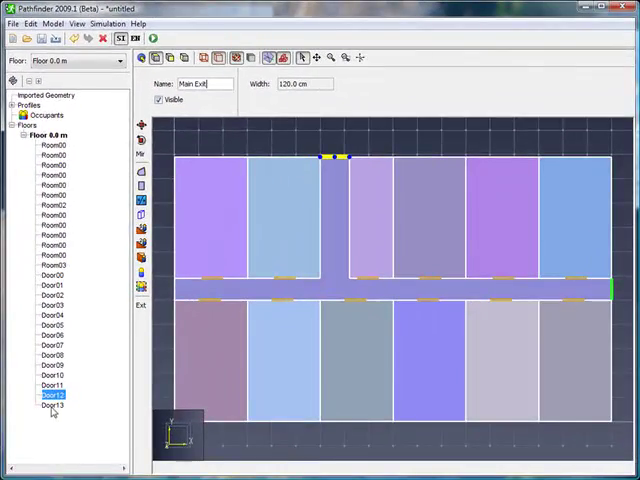
Name the door at the hallway's end 'Secondary Exit'.
{"action": "left_click", "coordinate": [52, 404]}
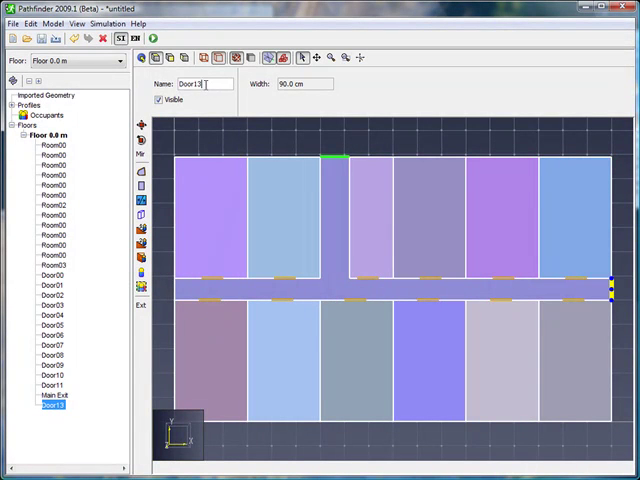
{"action": "type", "text": "Sec"}
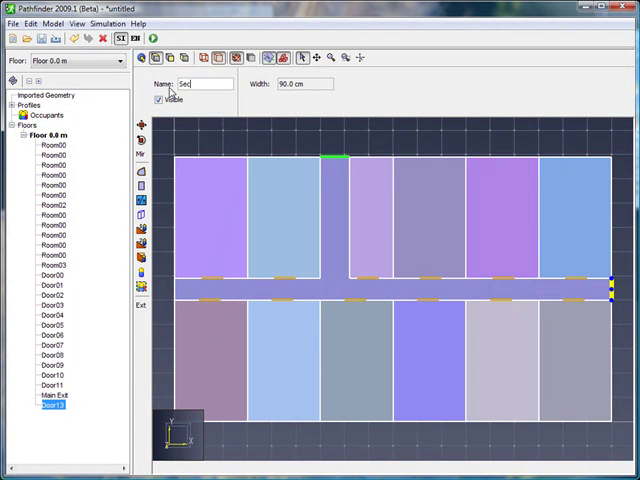
{"action": "type", "text": "Secondary Ex"}
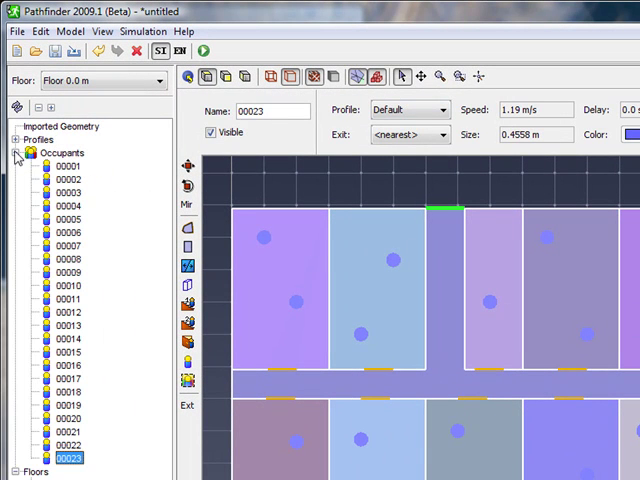
Assign occupants 00001–00019 to Main Exit and select the rest for Secondary Exit.
{"action": "left_click", "coordinate": [68, 164]}
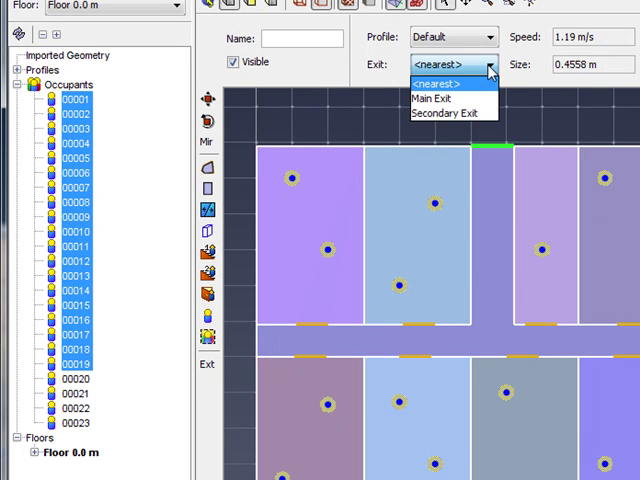
{"action": "left_click", "coordinate": [416, 100]}
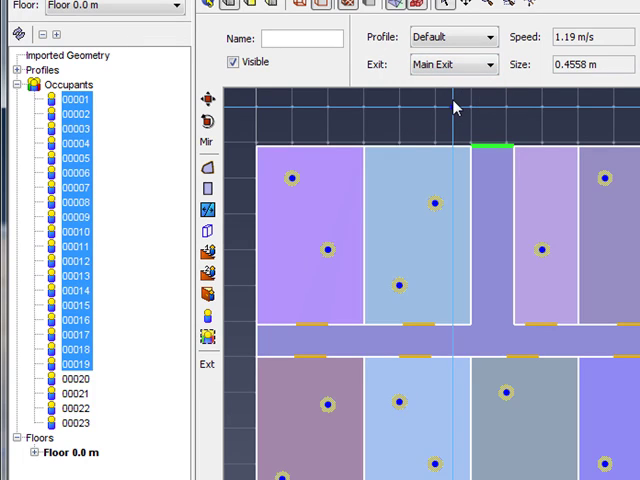
{"action": "left_click", "coordinate": [74, 380]}
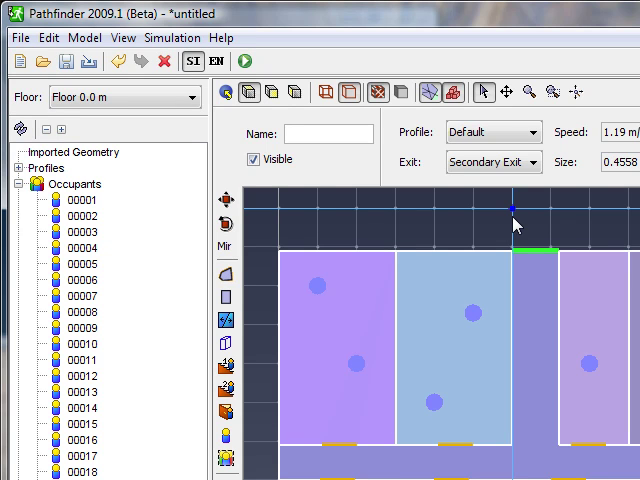
Confirm steering behaviour with collision handling and inertia in Simulation Parameters.
{"action": "left_click", "coordinate": [172, 36]}
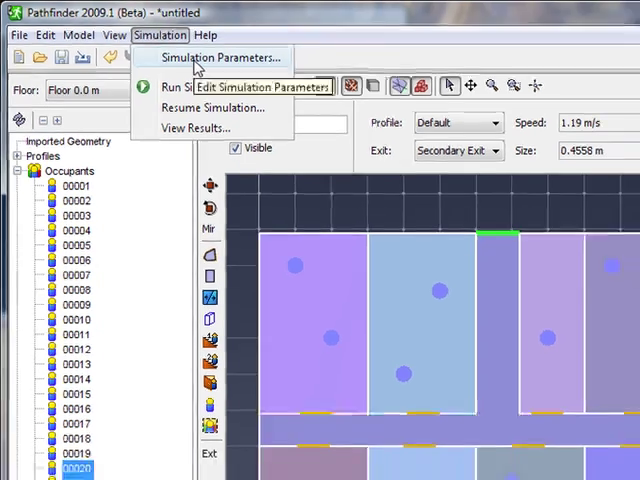
{"action": "left_click", "coordinate": [220, 56]}
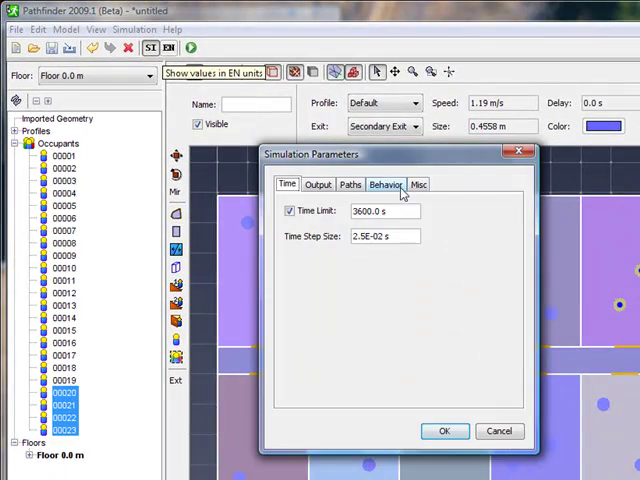
{"action": "left_click", "coordinate": [384, 184]}
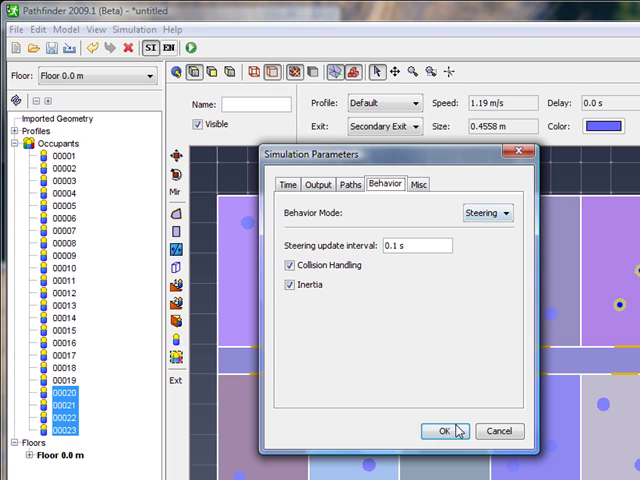
{"action": "left_click", "coordinate": [440, 432]}
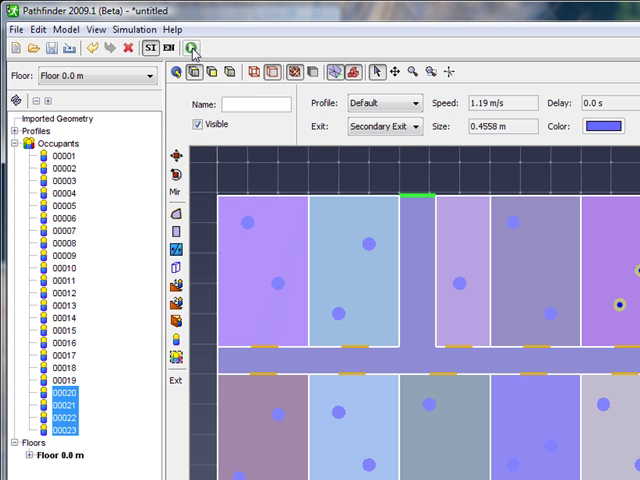
Save the model as IMO10.pth, overwriting the existing file.
{"action": "left_click", "coordinate": [194, 50]}
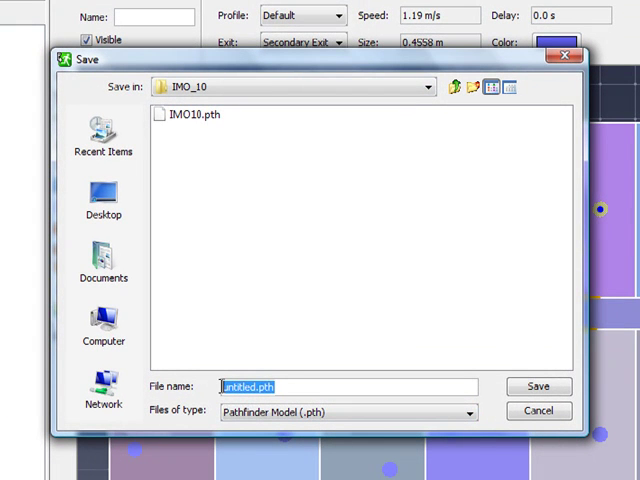
{"action": "type", "text": "IMO"}
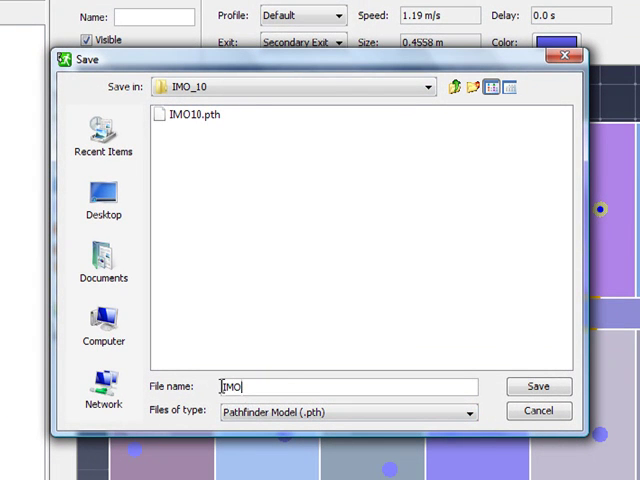
{"action": "type", "text": "10"}
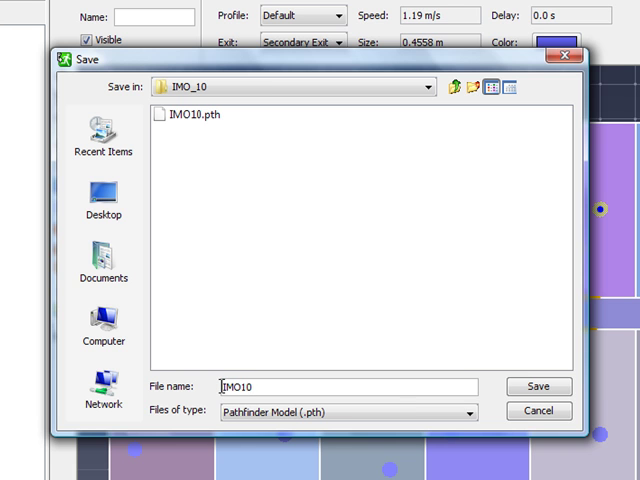
{"action": "left_click", "coordinate": [538, 386]}
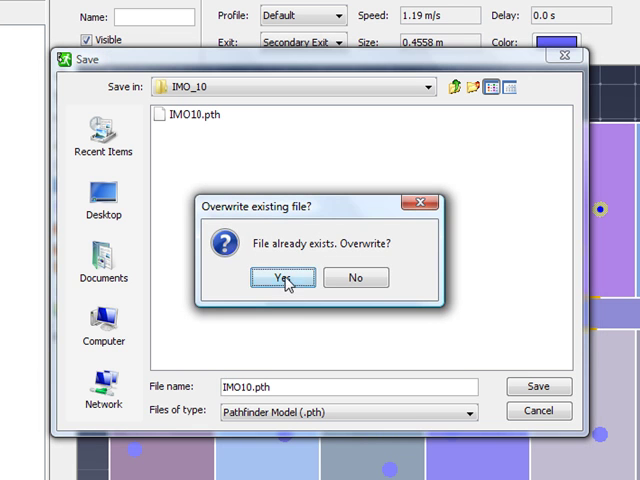
{"action": "left_click", "coordinate": [284, 276]}
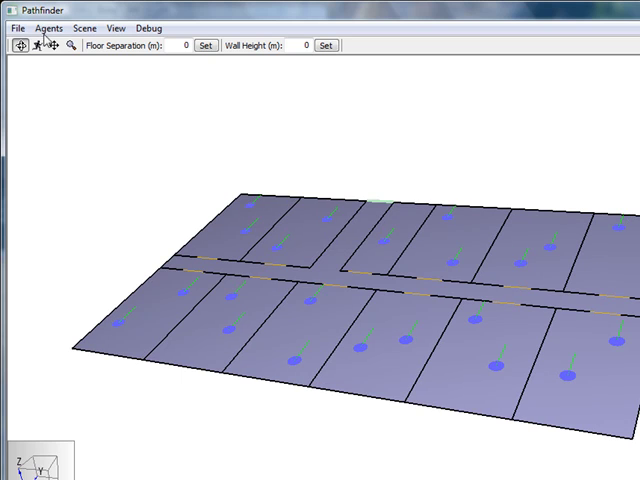
Show the occupants as 3D people and start playback of the evacuation animation.
{"action": "left_click", "coordinate": [48, 28]}
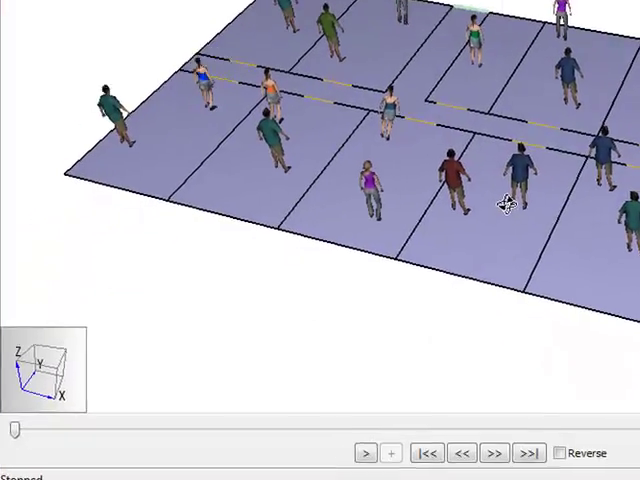
{"action": "left_click", "coordinate": [372, 436]}
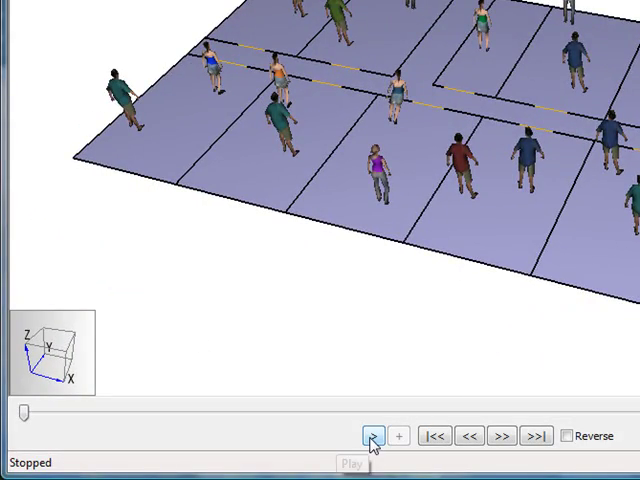
{"action": "left_click", "coordinate": [372, 436]}
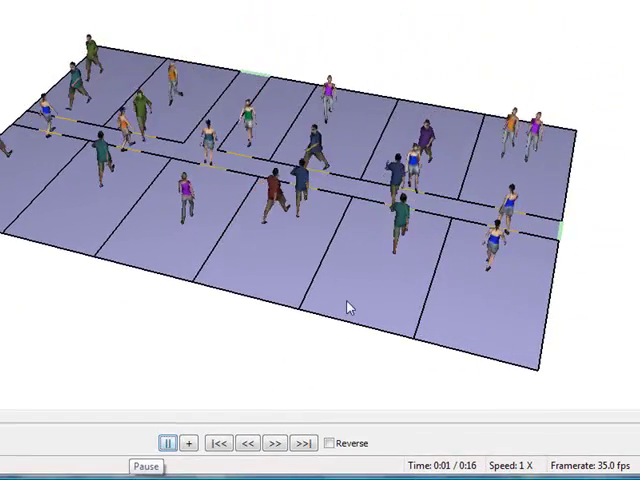